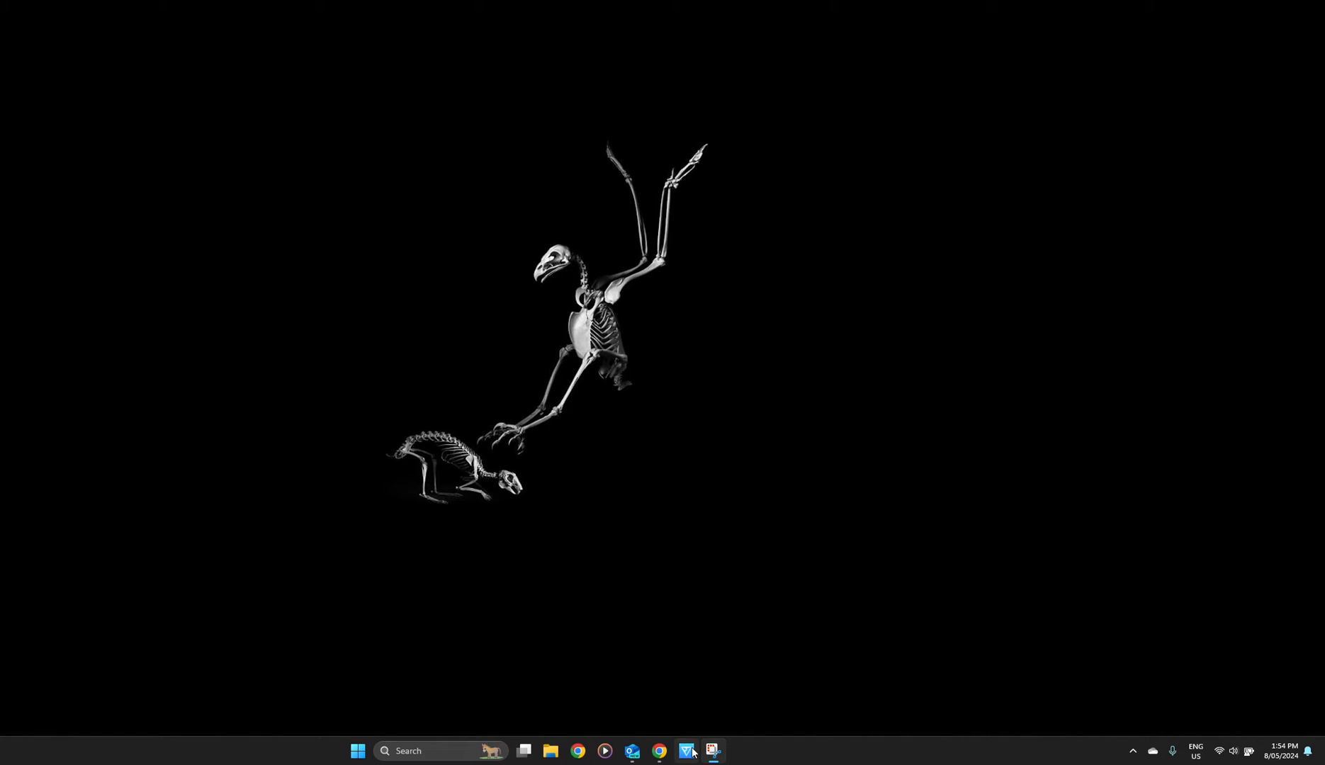
mouse_move(686, 751)
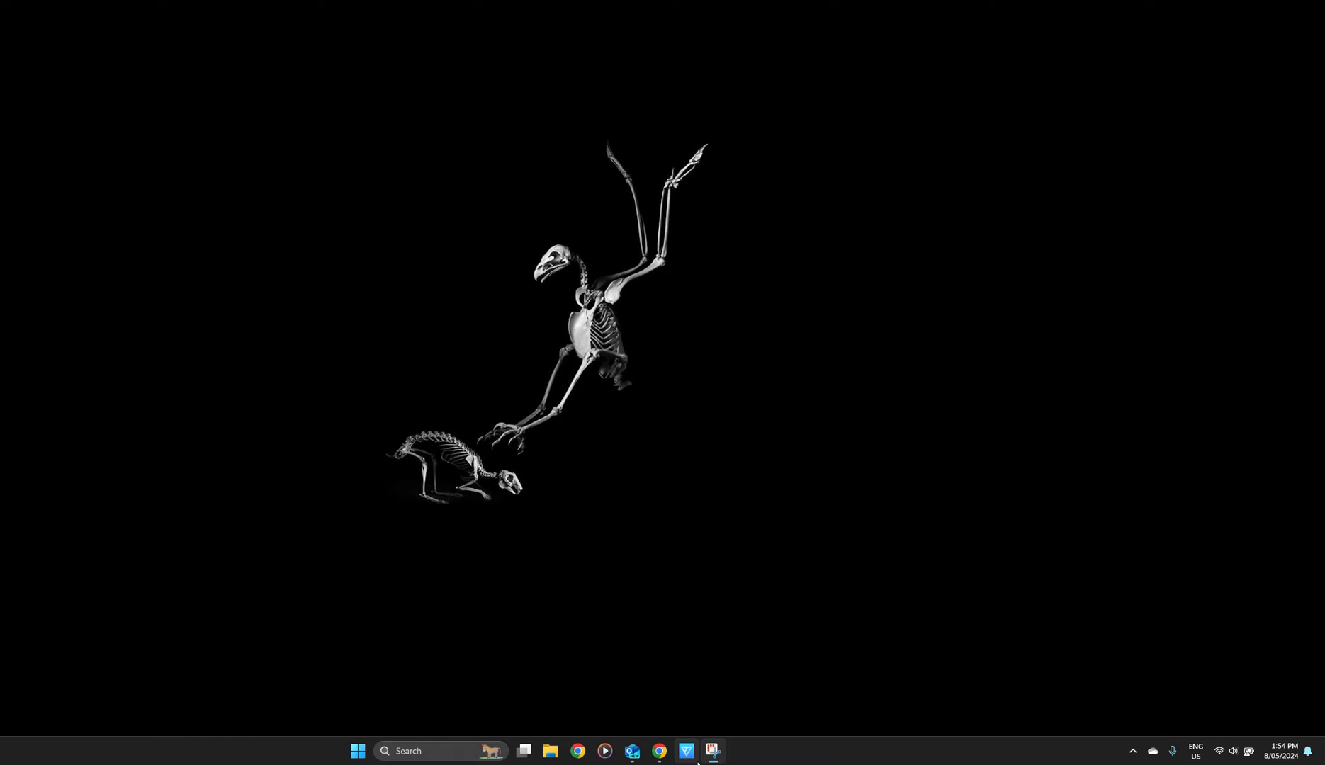
Show the Start menu's All apps list to find BLUETTI
left_click(355, 758)
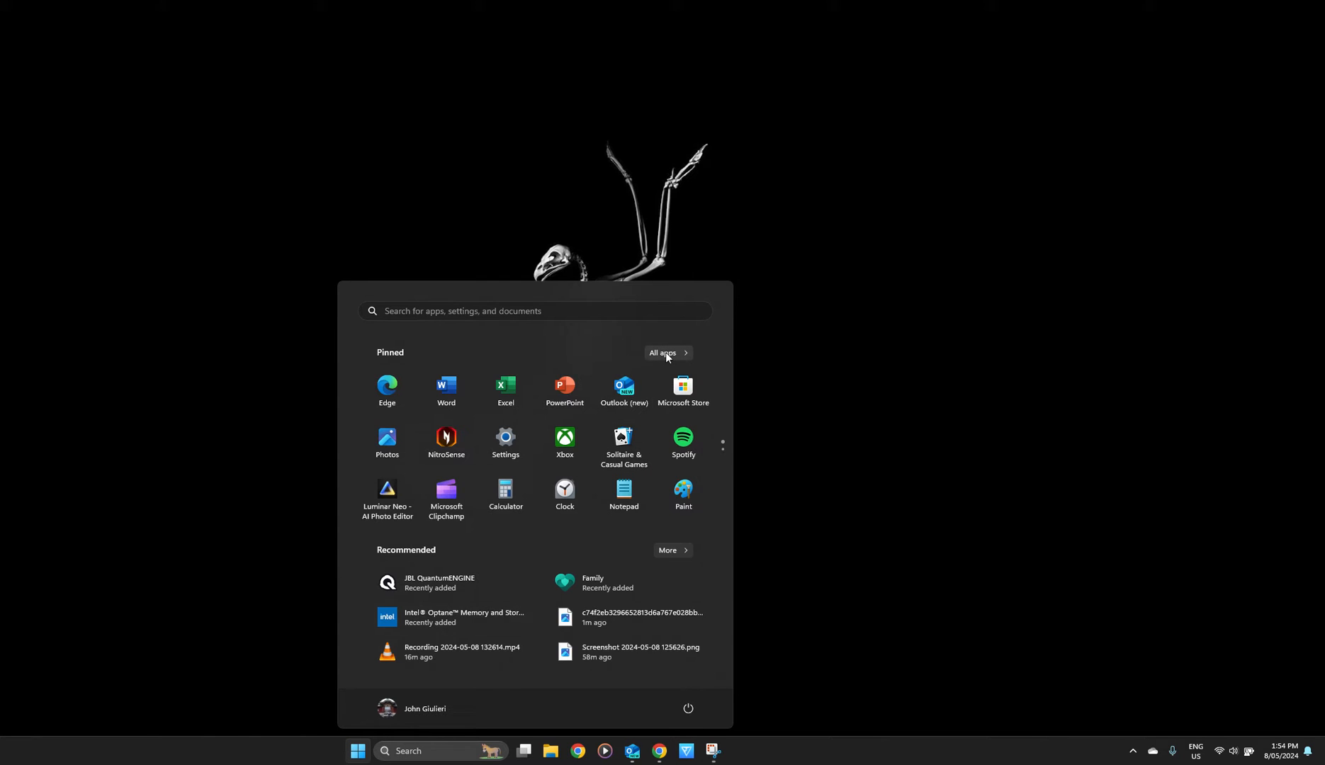
left_click(663, 353)
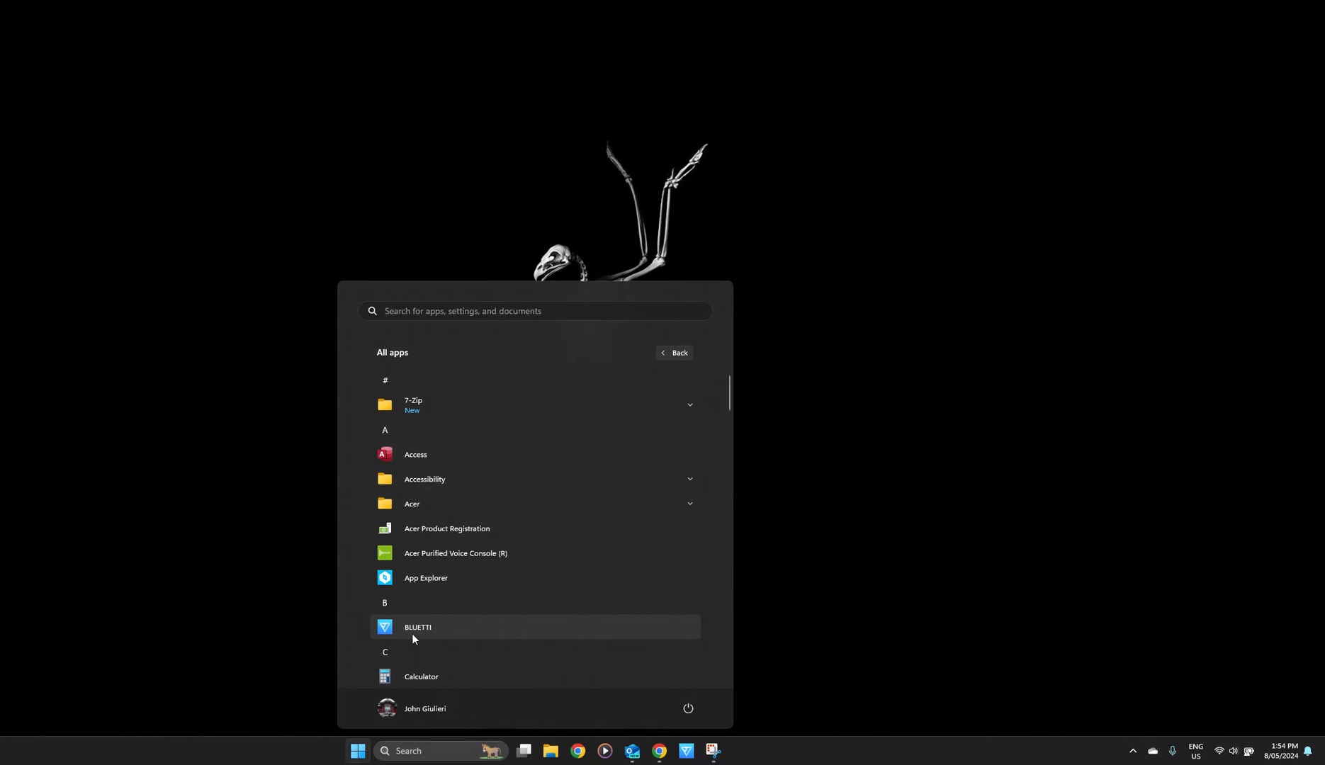
mouse_move(447, 639)
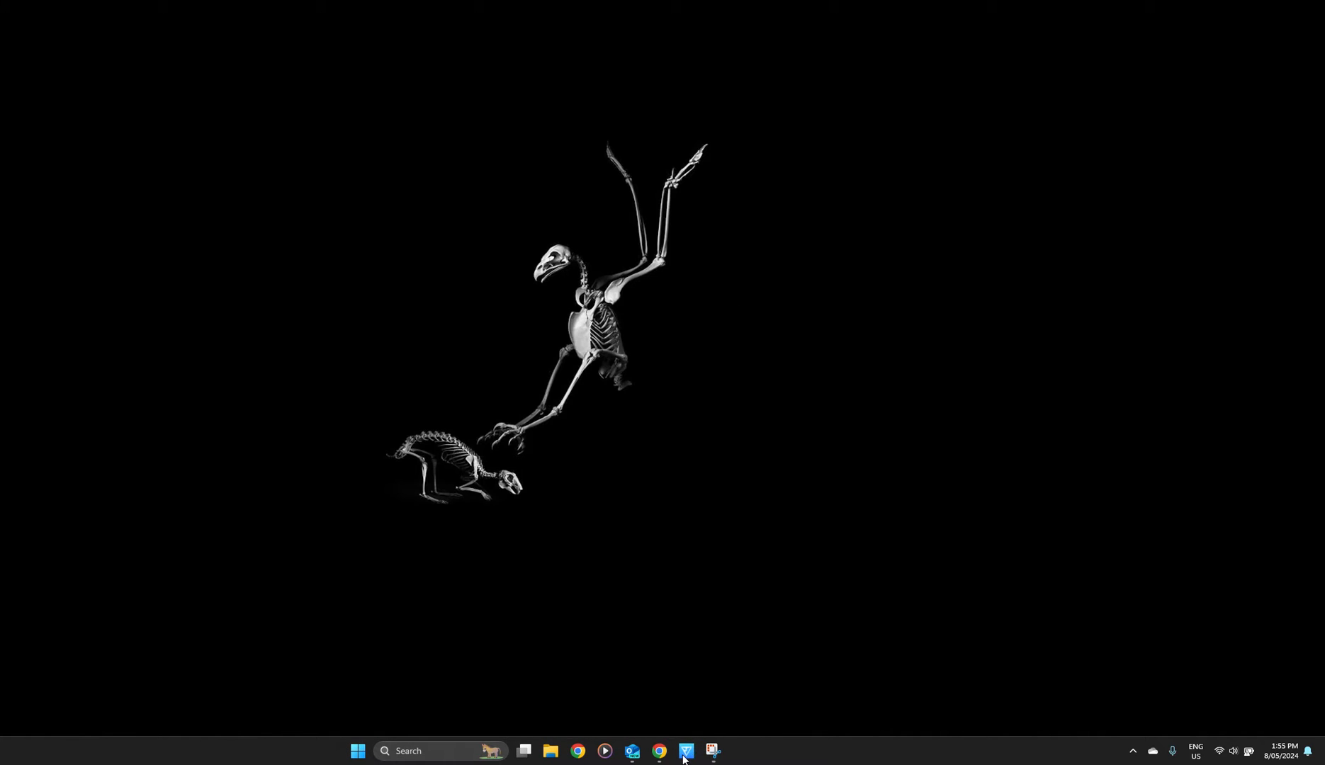
Bring the BLUETTI window to the front from the taskbar
left_click(684, 756)
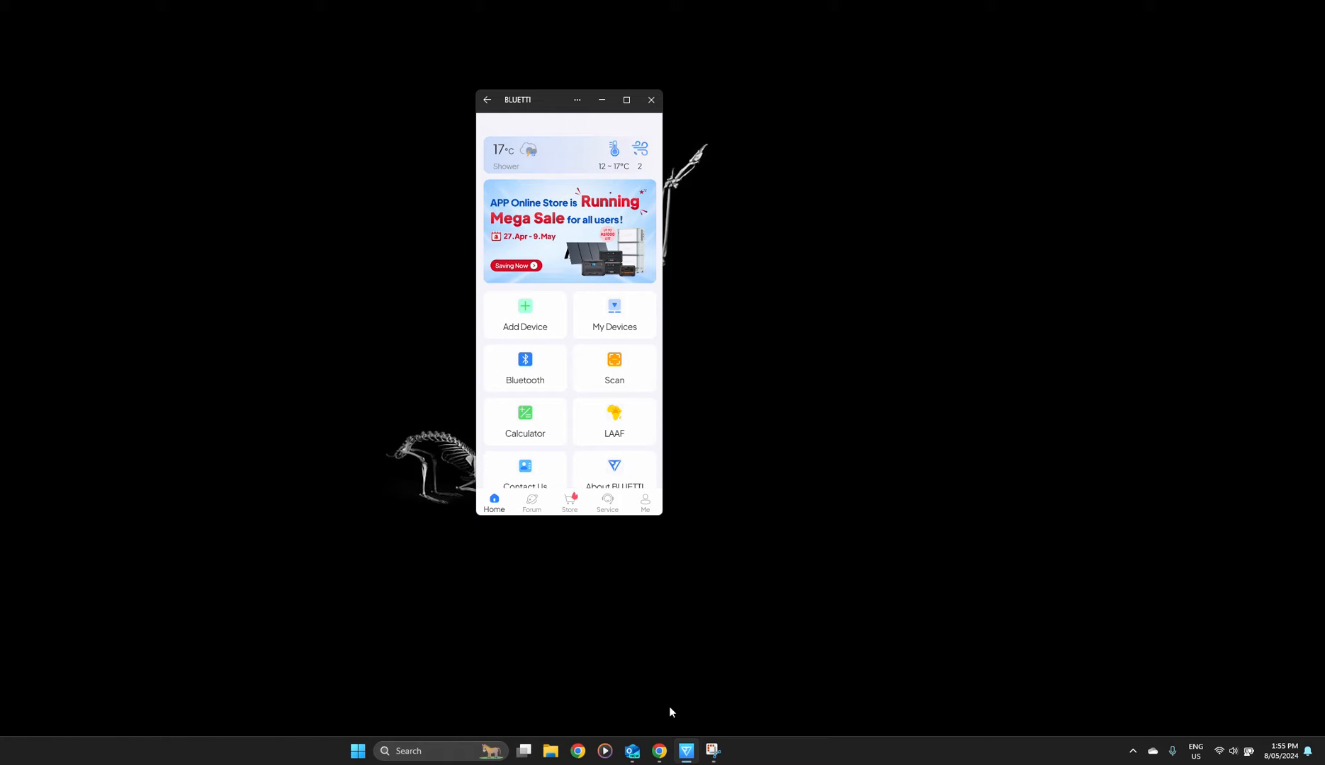
mouse_move(601, 315)
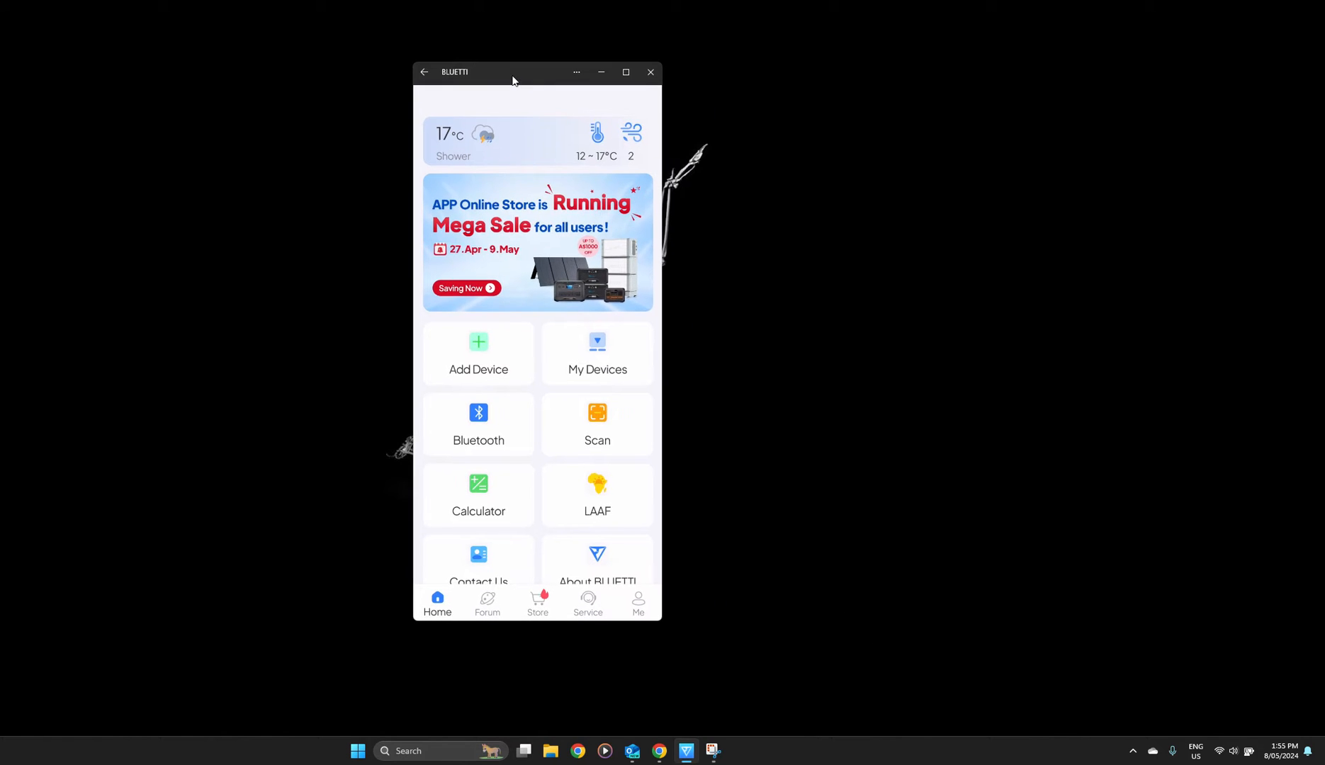
Move the BLUETTI window left and show My Devices with the AC200MAX at 73%
left_click_drag(513, 72, 228, 50)
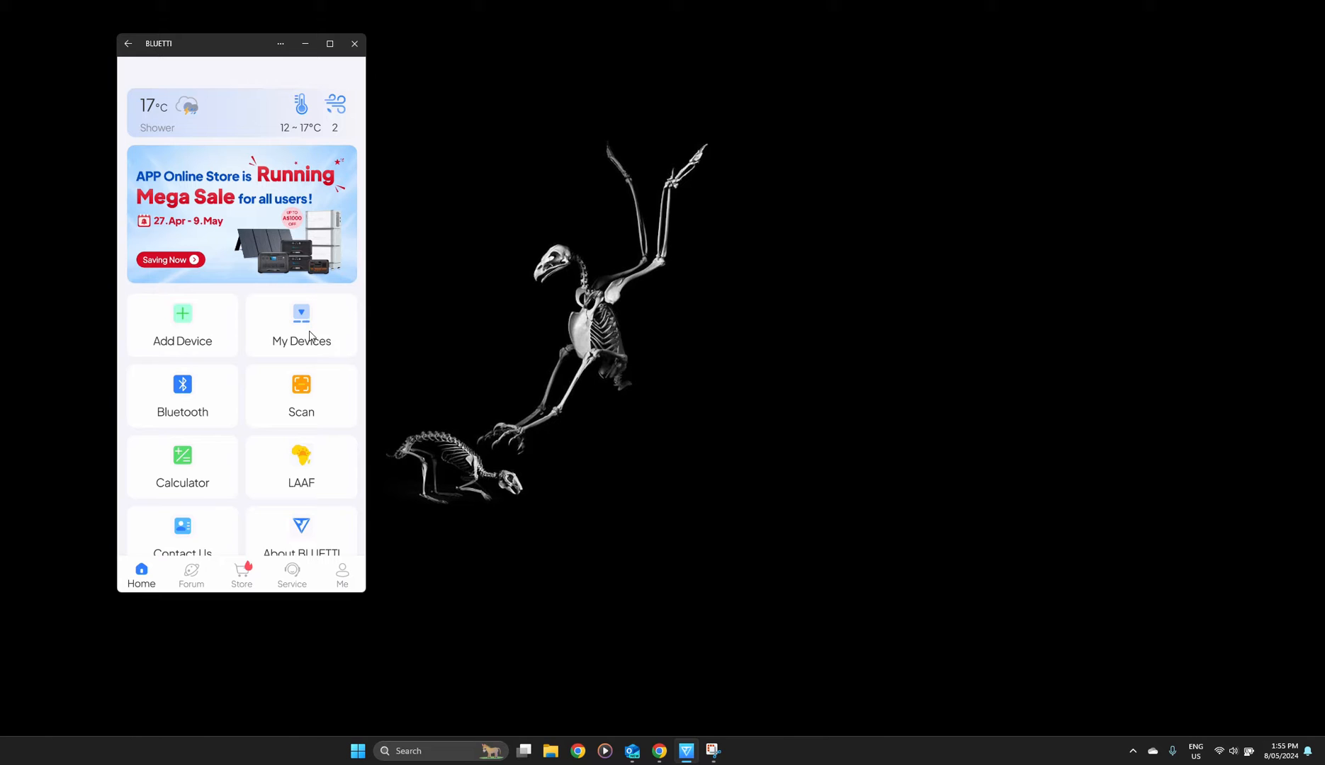
left_click(300, 324)
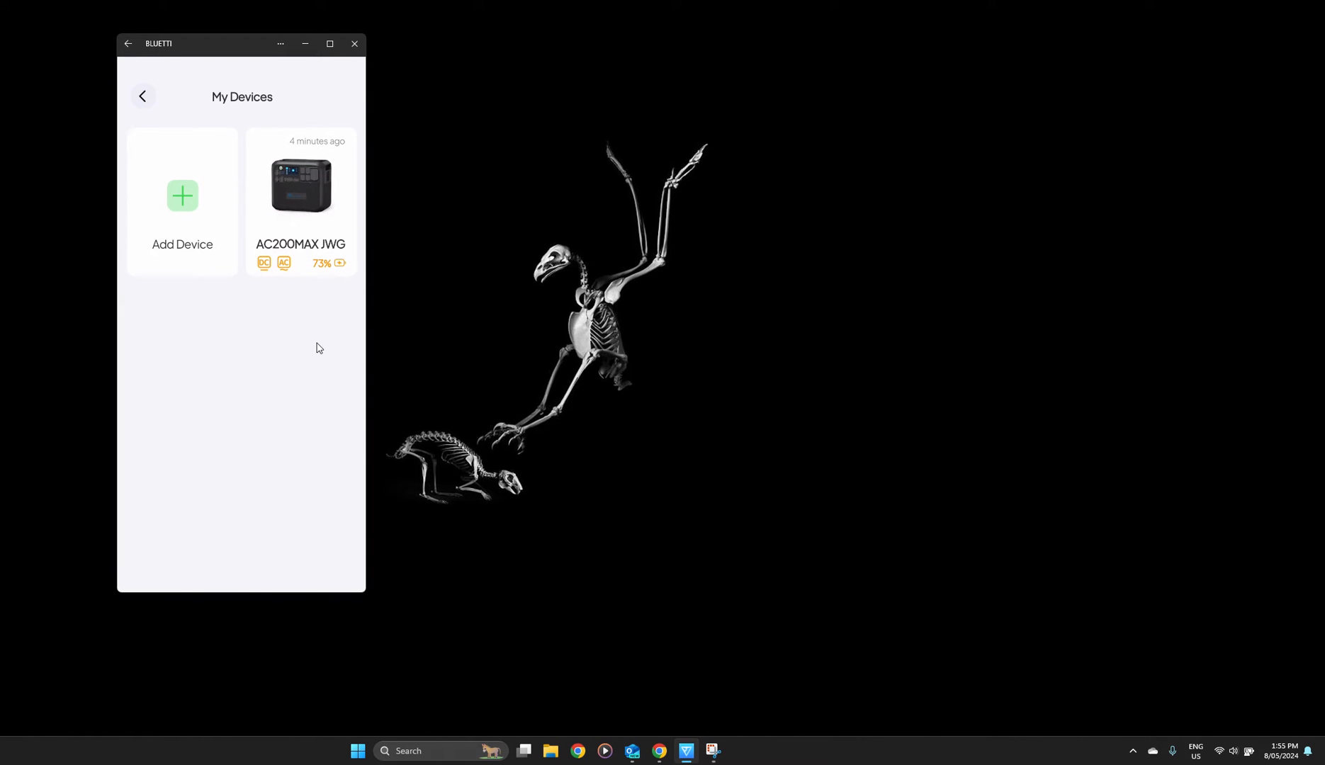
mouse_move(297, 201)
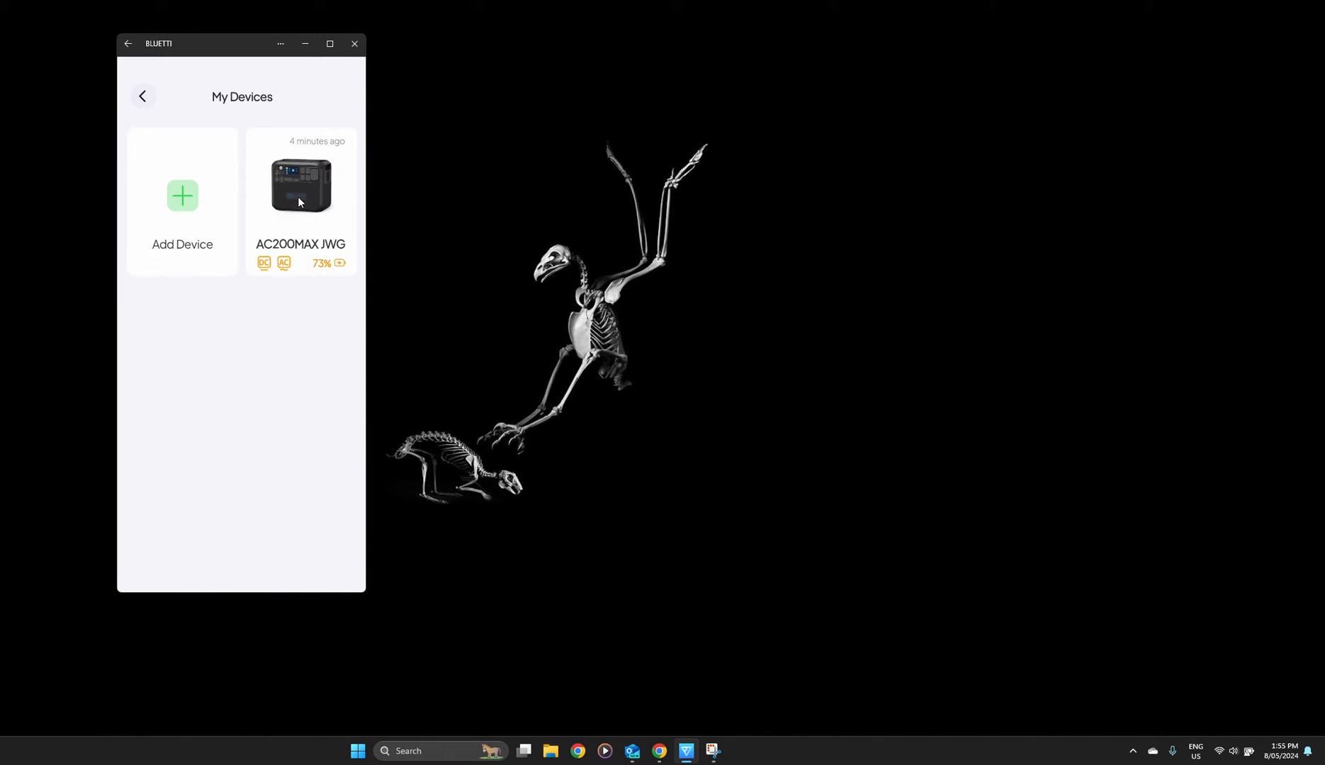
Show the AC200MAX JWG dashboard: 74% battery, 697 W solar, 337 W AC output
left_click(300, 181)
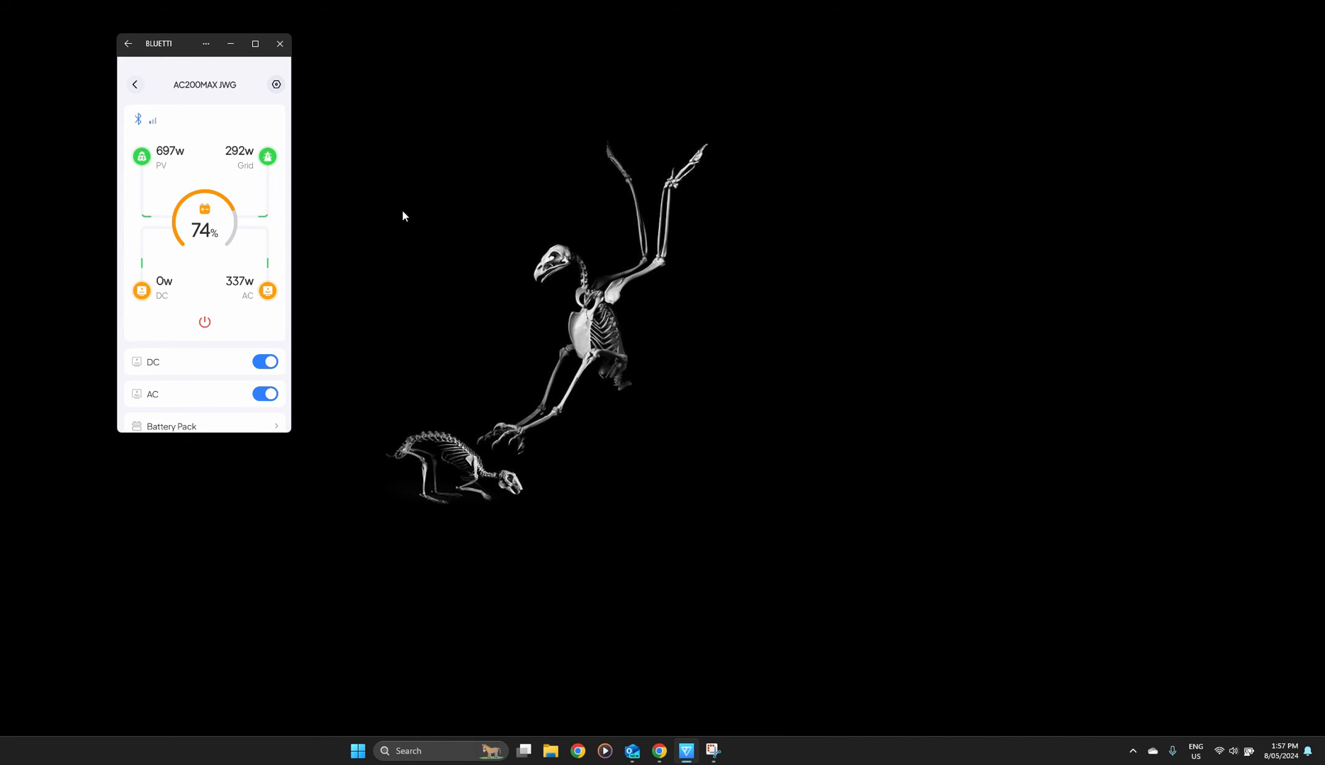
mouse_move(330, 98)
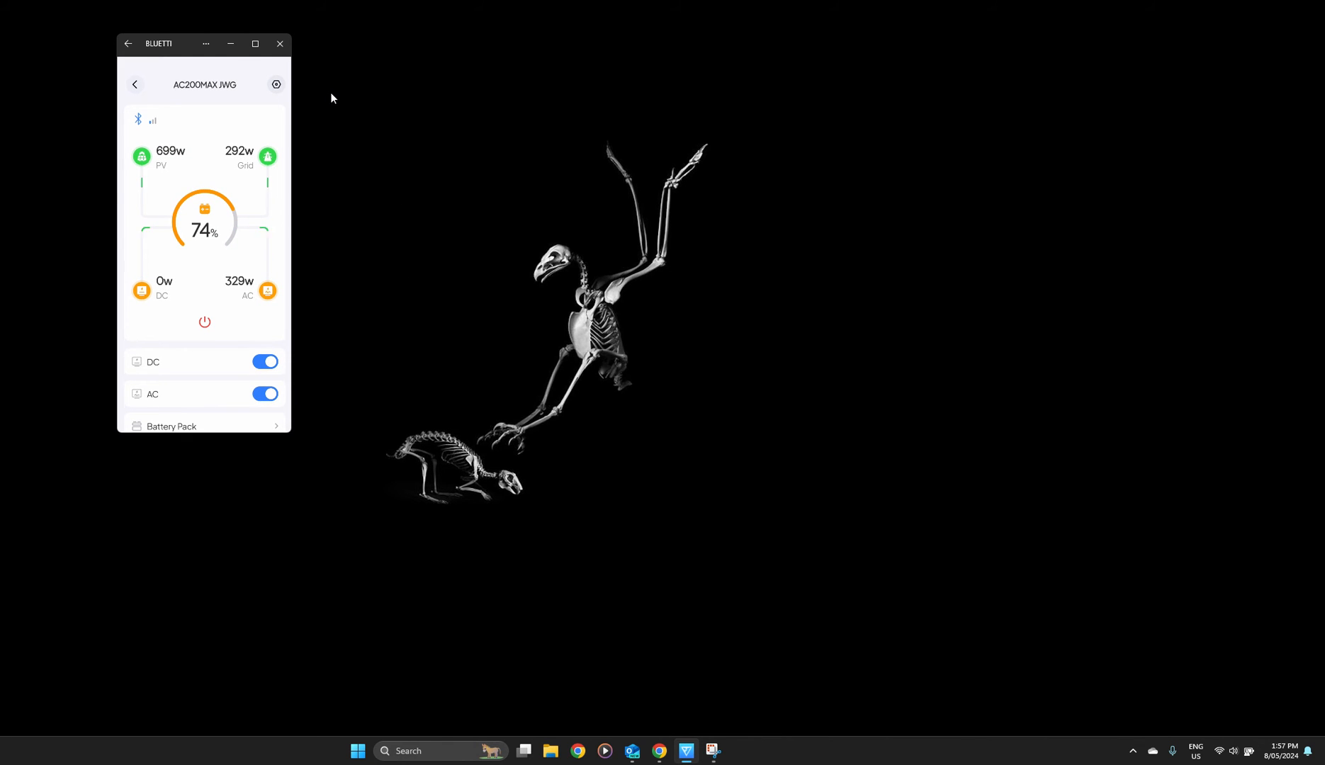